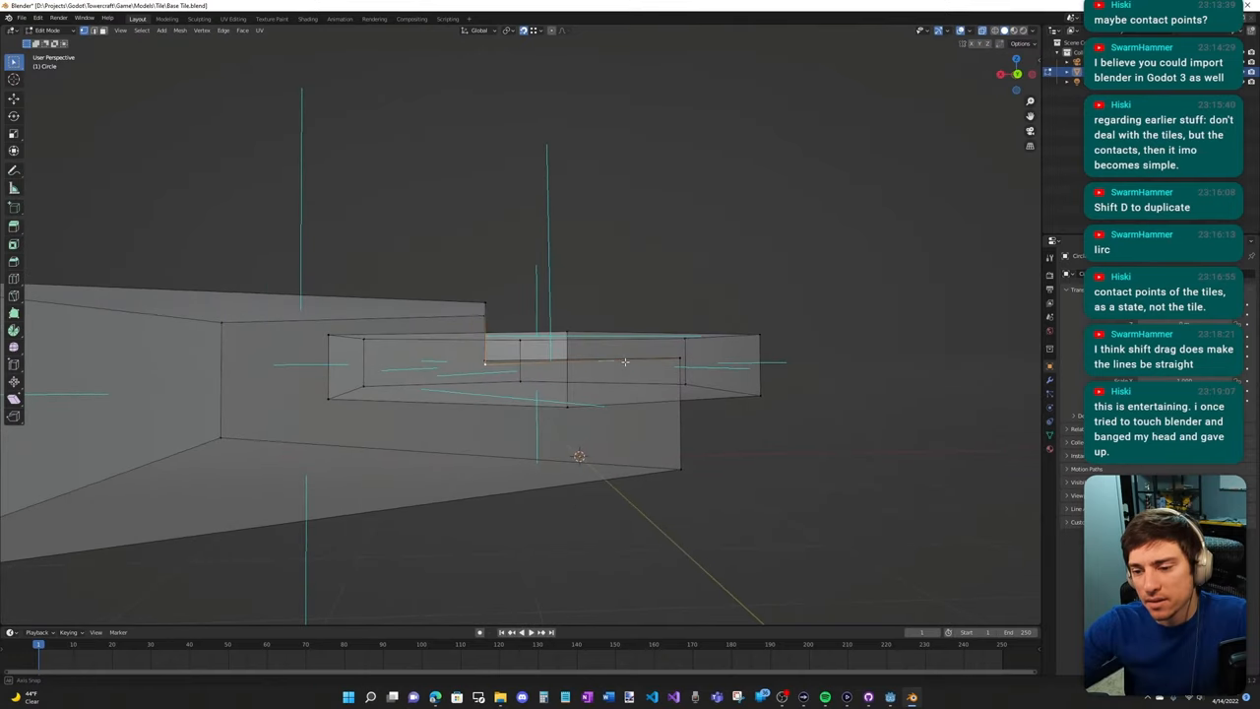
# Scroll through the Geometry and Coordinate Systems sections of the hex grids guide.
pyautogui.click(535, 30)
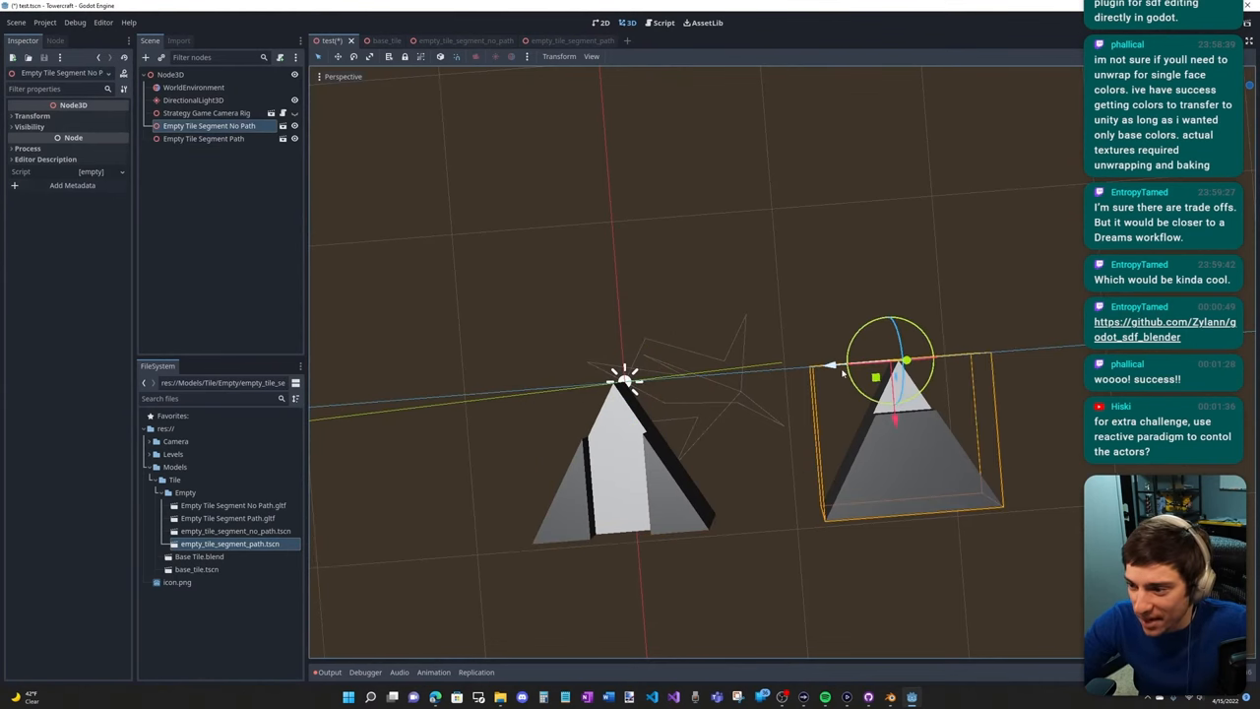
pyautogui.moveTo(905, 364); pyautogui.dragTo(734, 379)
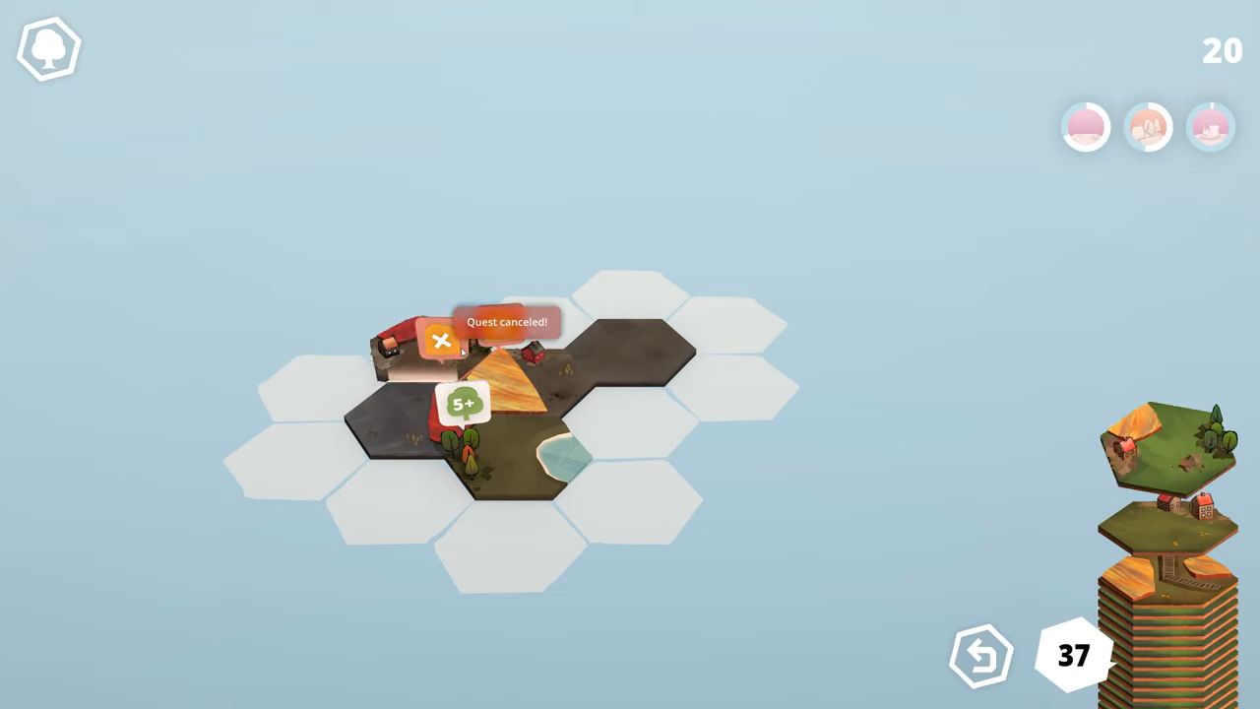
pyautogui.click(441, 342)
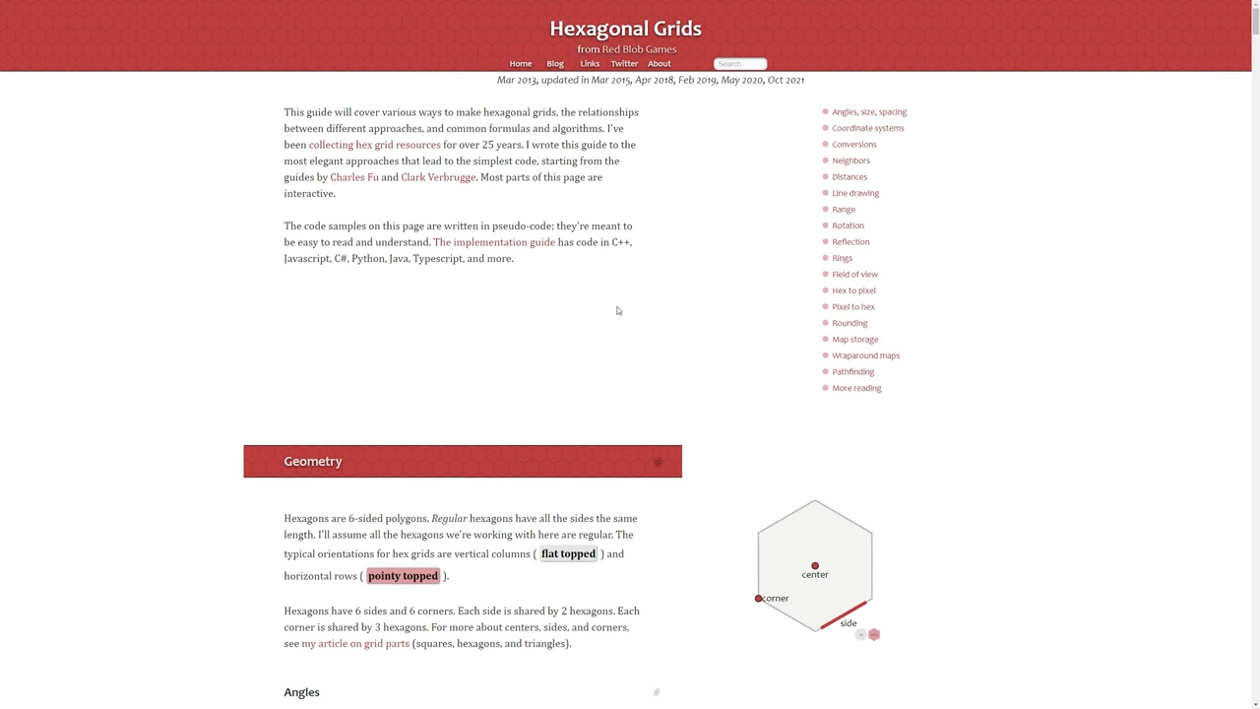
pyautogui.scroll(-3)
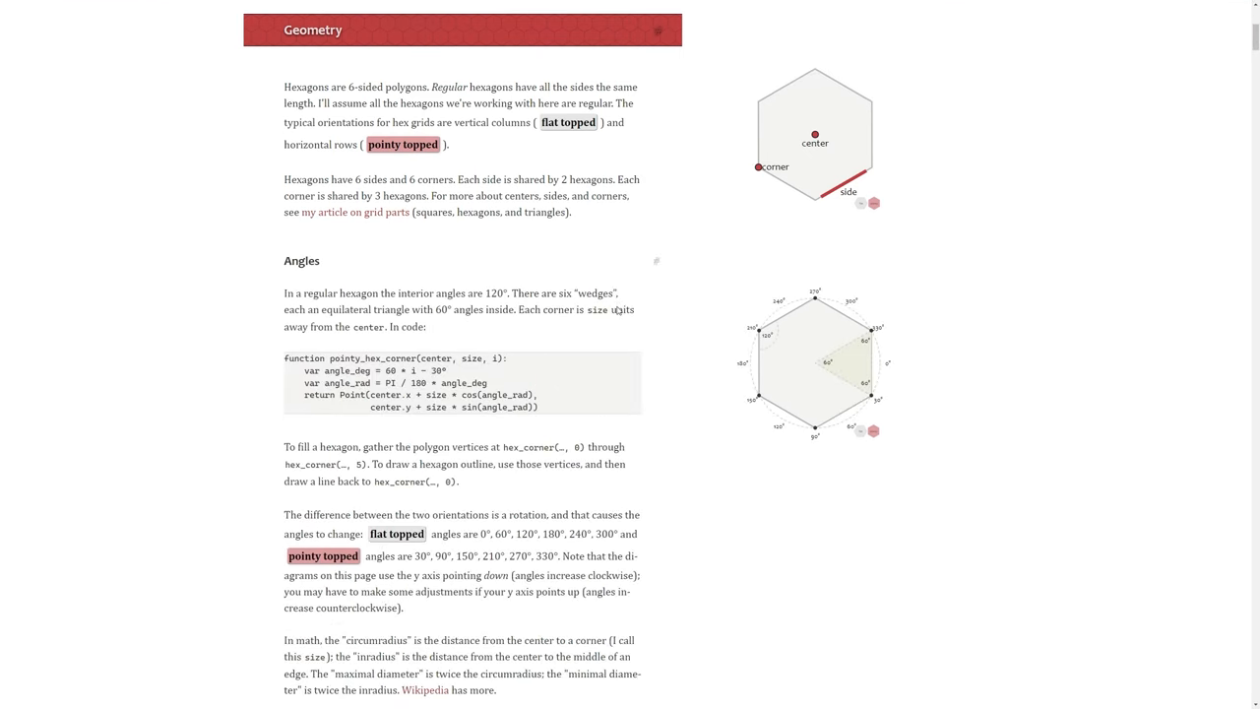
pyautogui.scroll(-3)
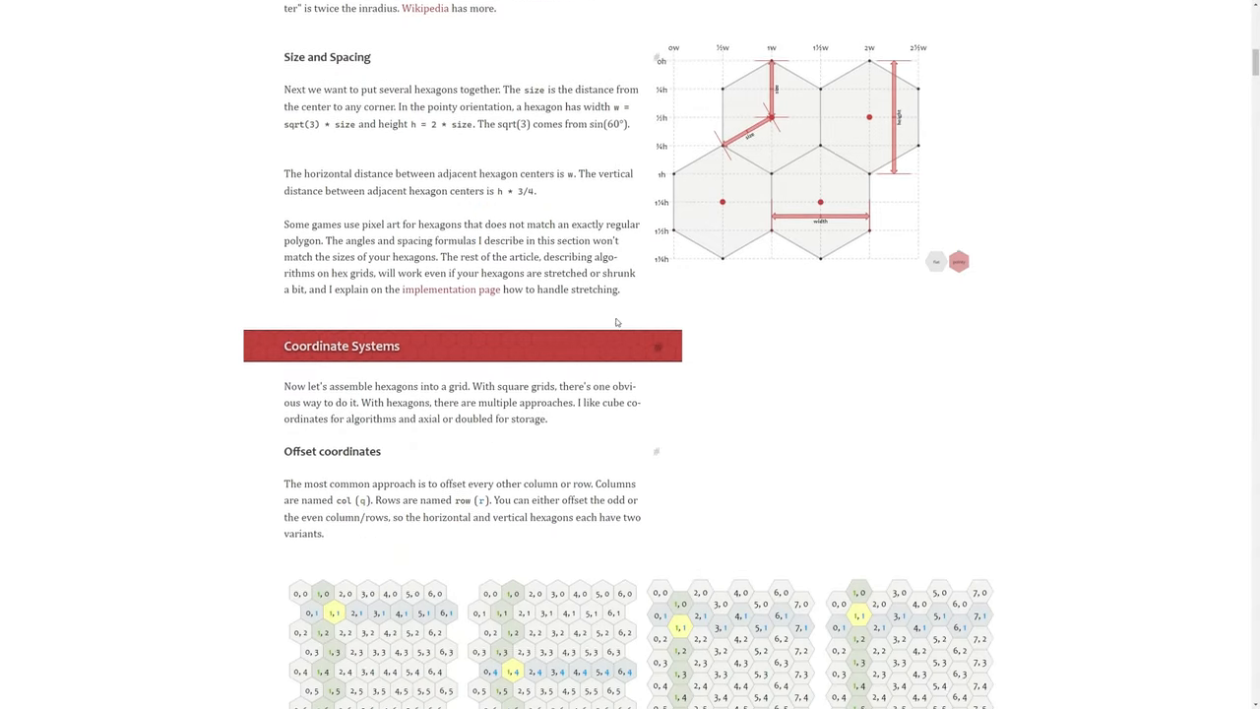
pyautogui.scroll(-3)
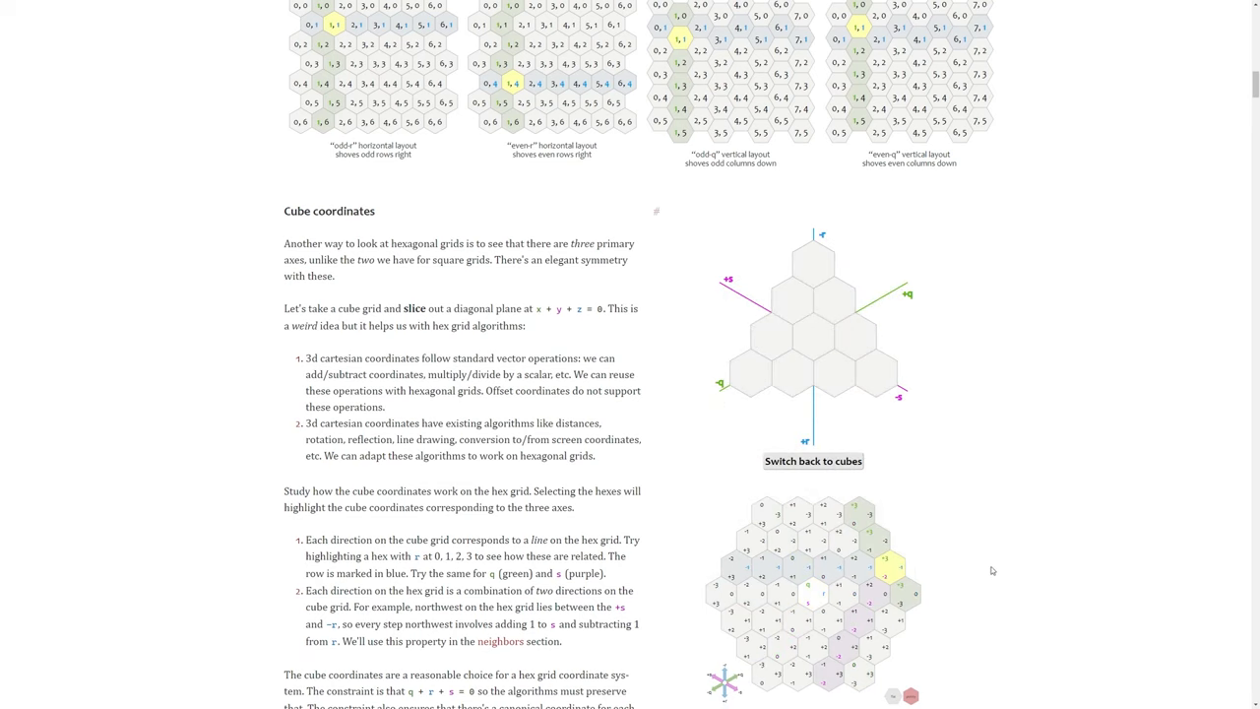
# Switch the cube coordinates diagram back to stacked cubes and continue down to the Neighbors section.
pyautogui.click(813, 461)
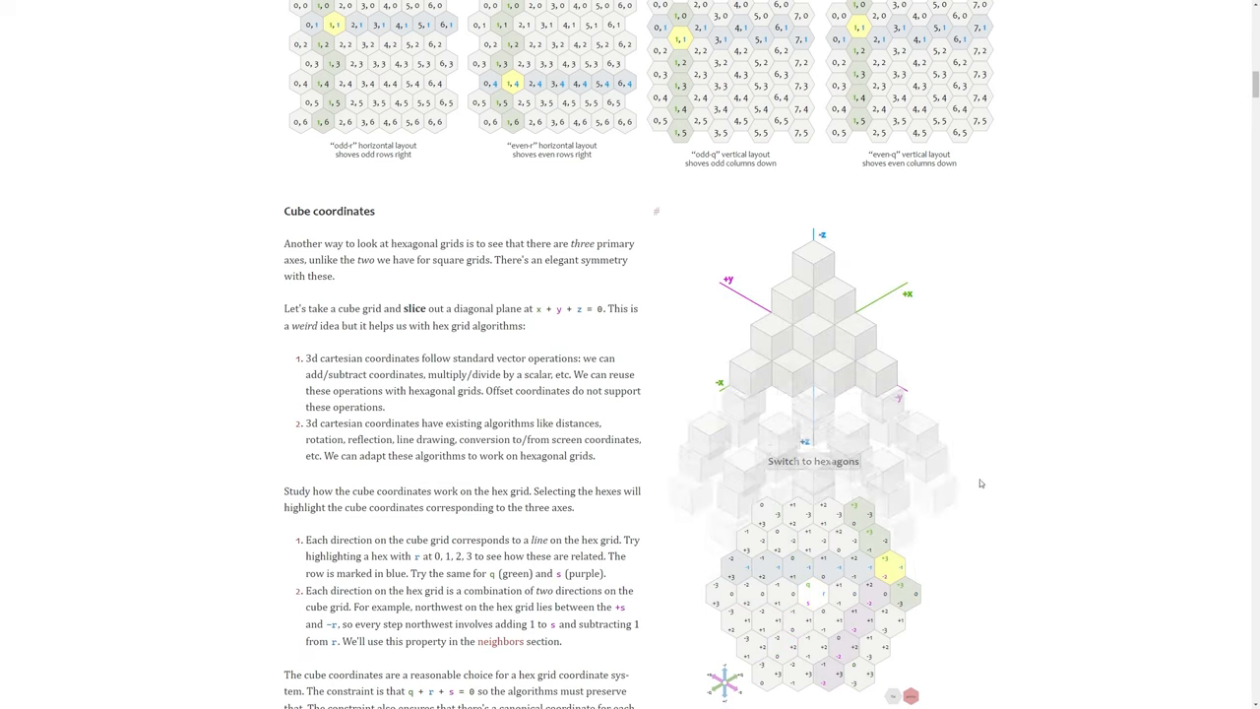
pyautogui.click(812, 460)
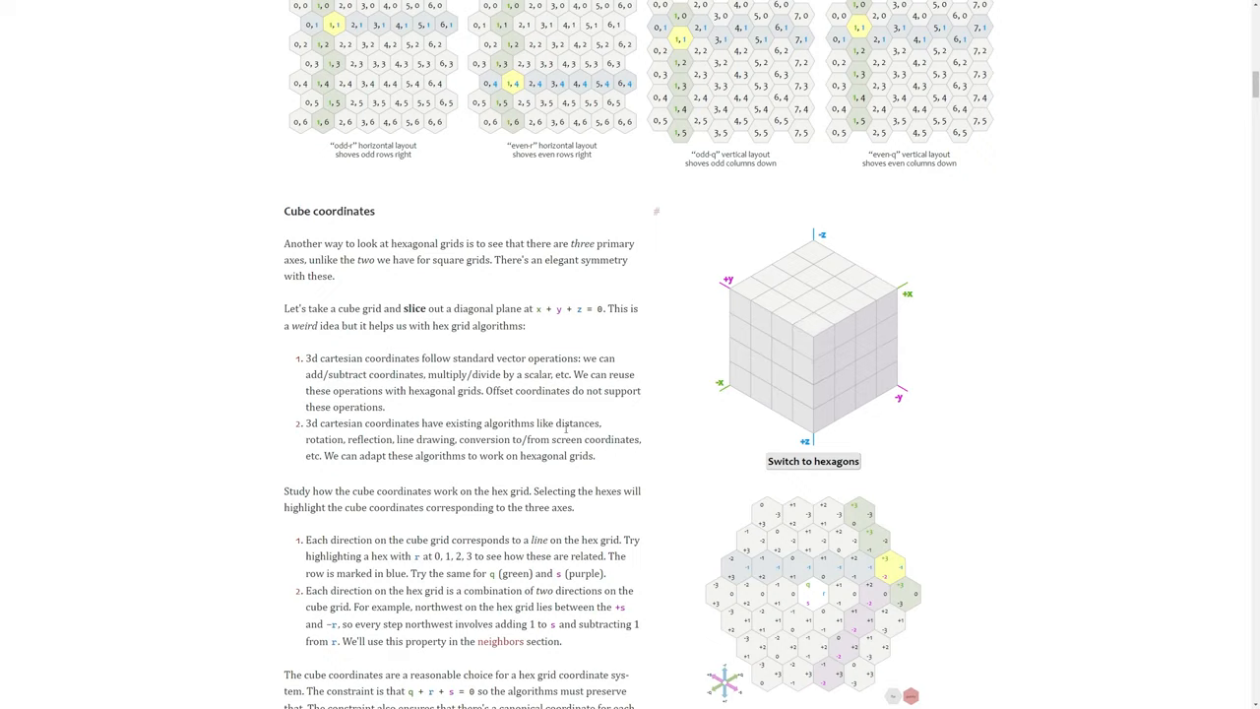
pyautogui.scroll(-3)
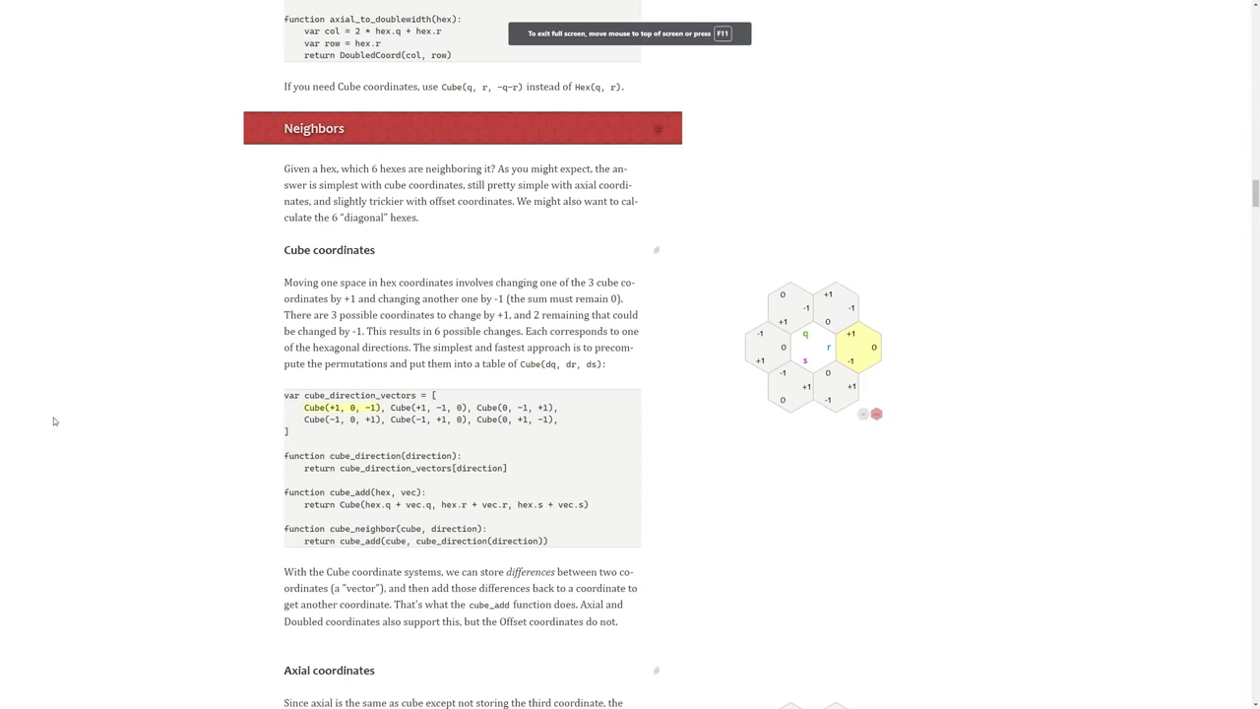
pyautogui.doubleClick(314, 128)
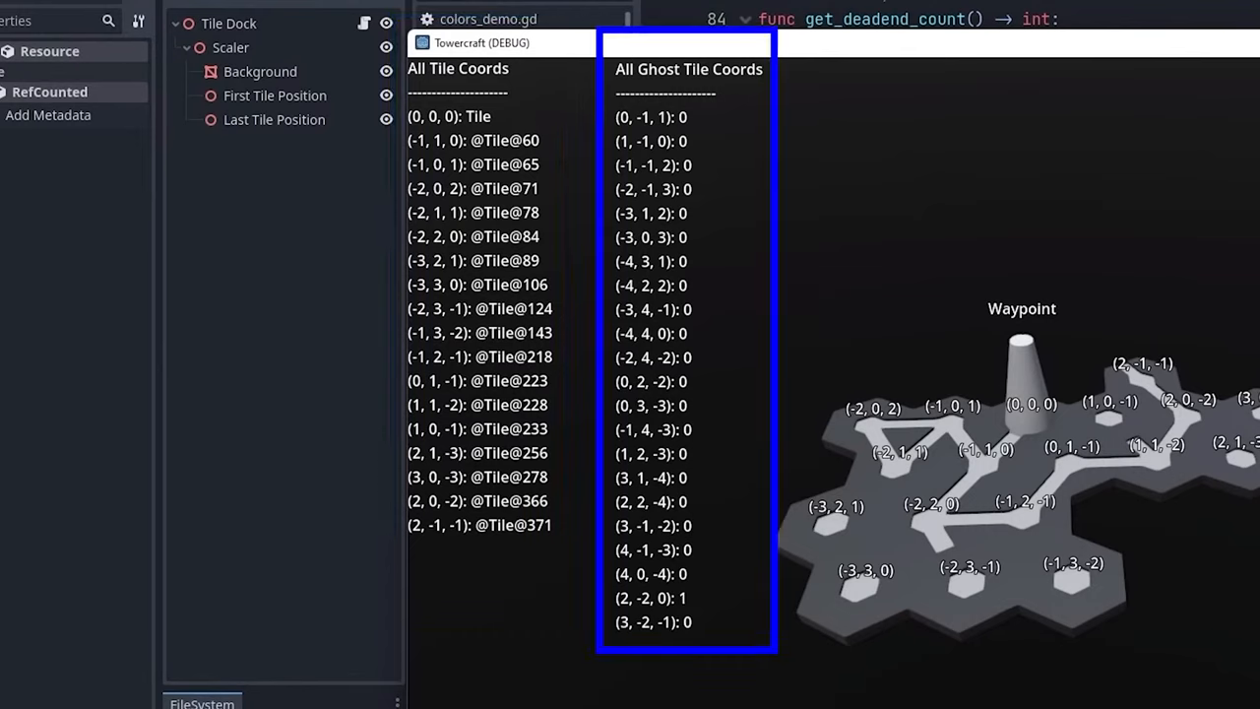
pyautogui.moveTo(1062, 635)
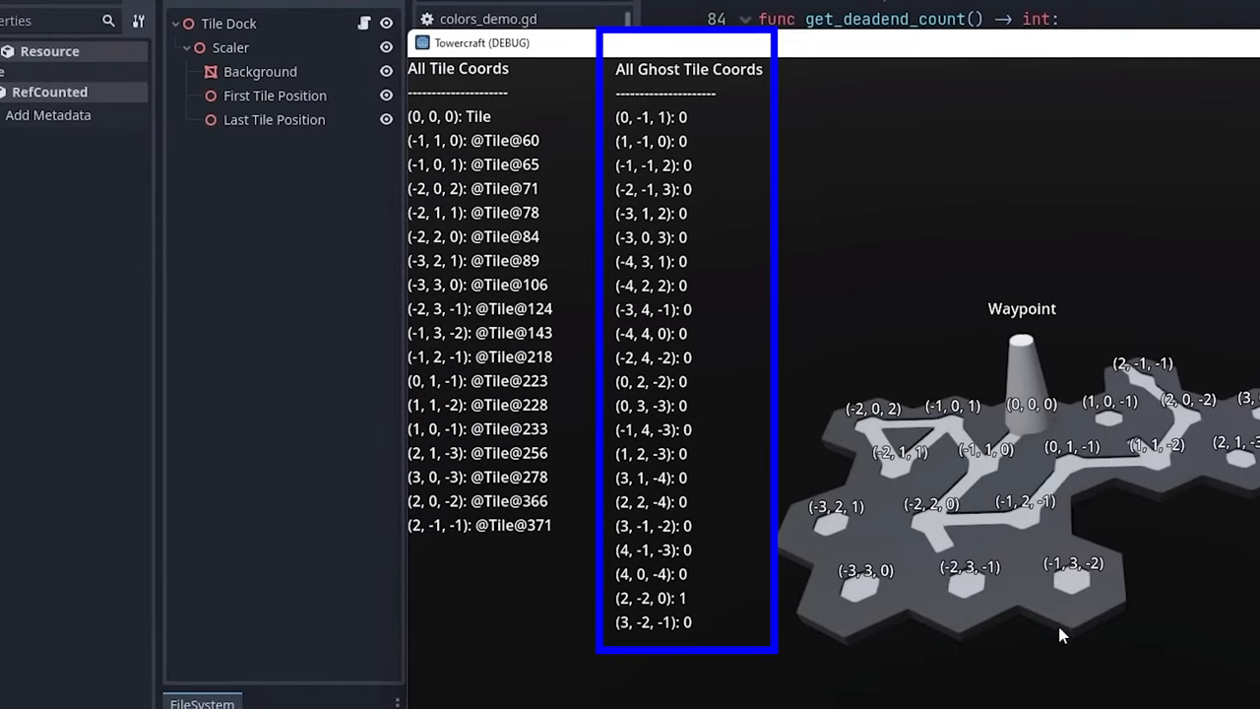
pyautogui.moveTo(1128, 628)
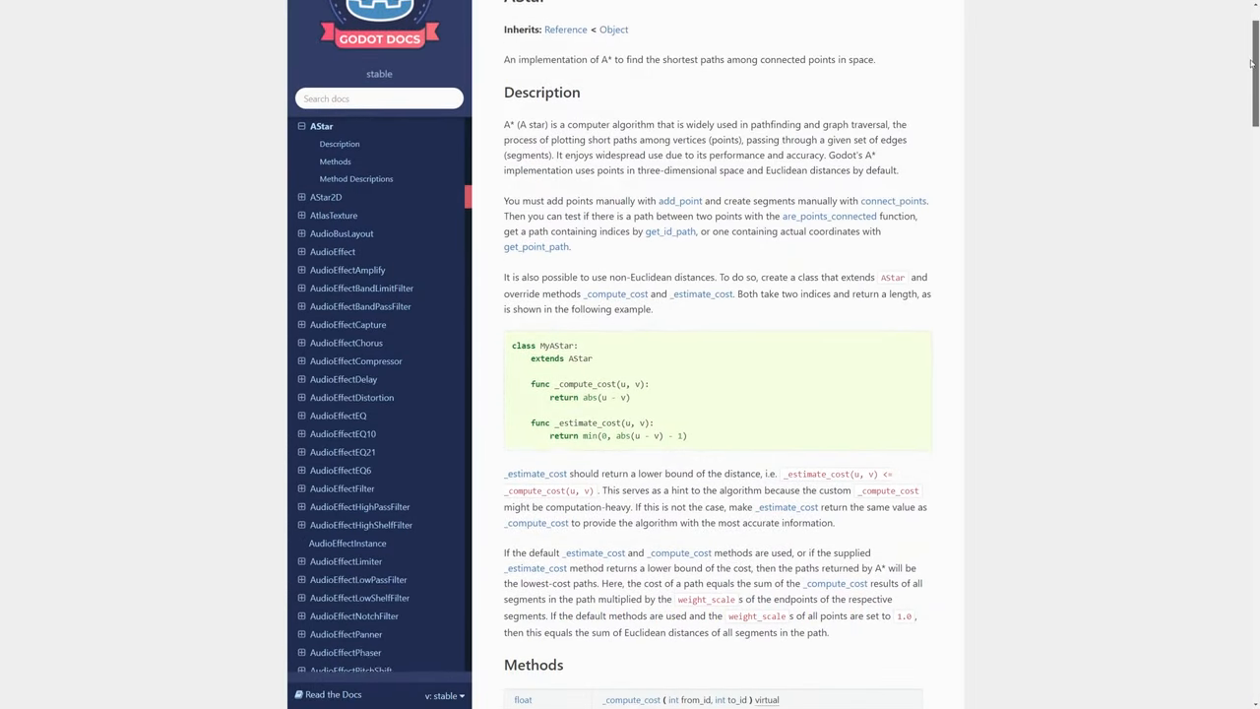
# Scroll the AStar class reference down to its Methods table.
pyautogui.scroll(-3)
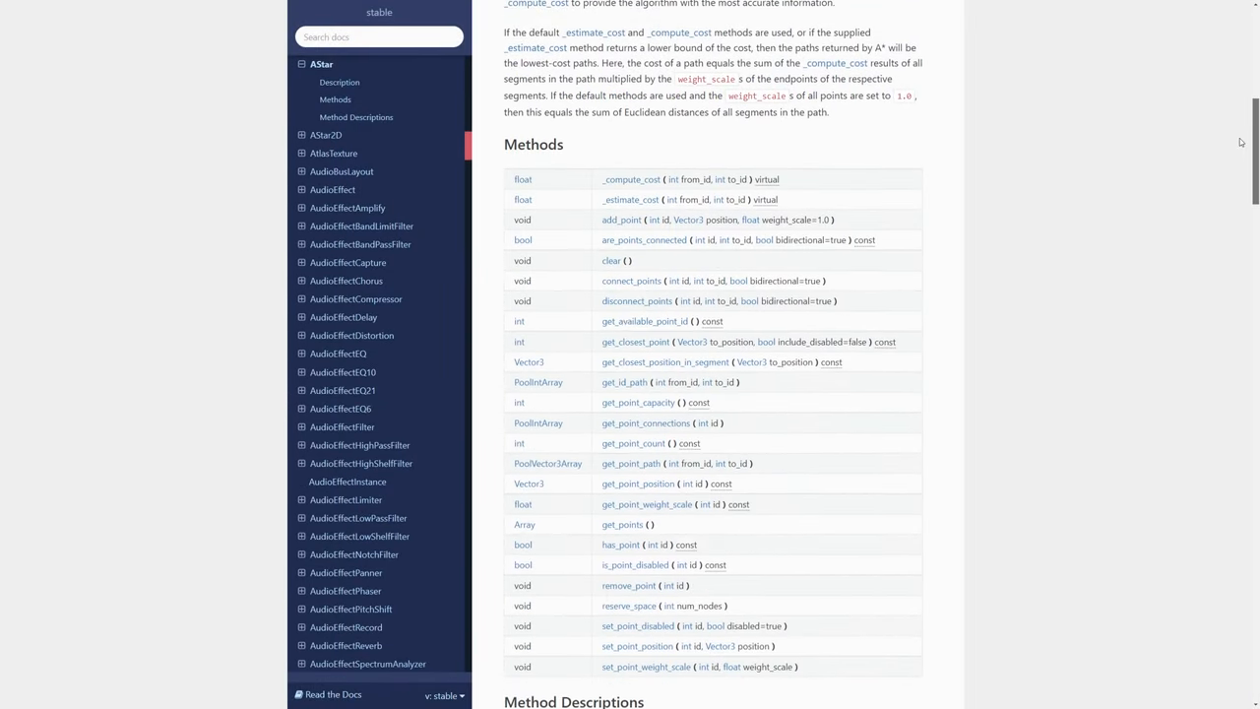
pyautogui.scroll(-3)
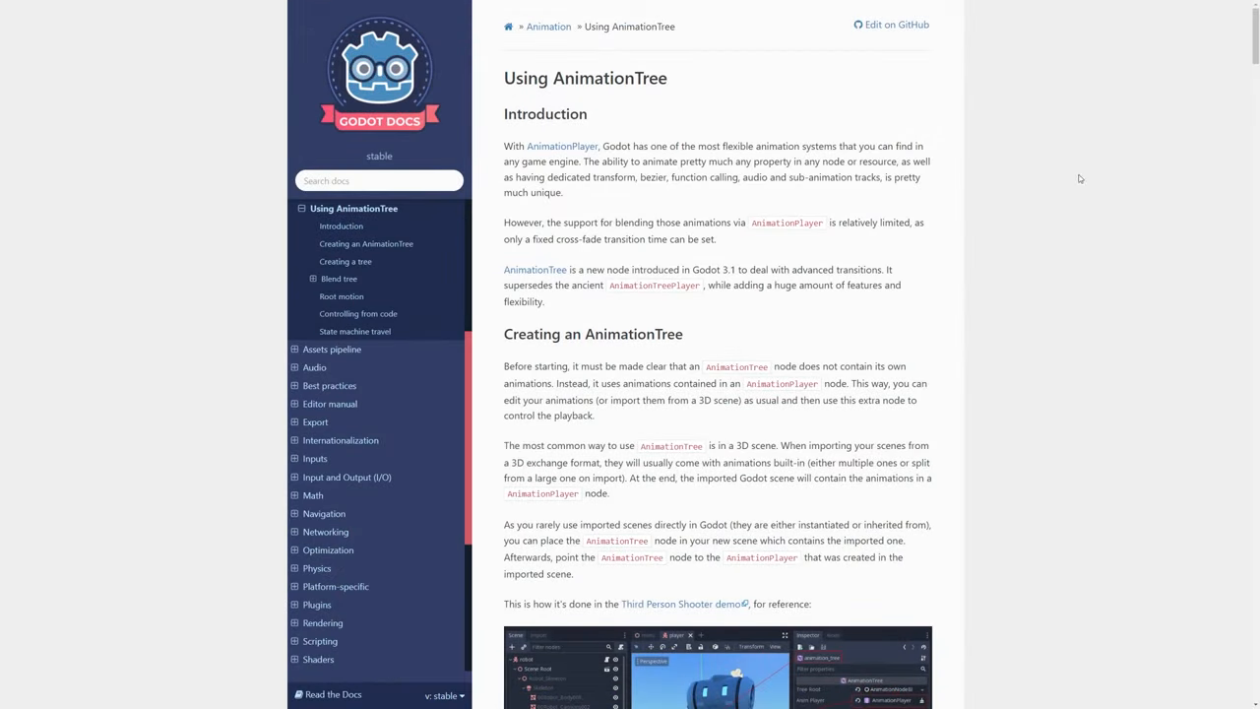
# Scroll through the Using AnimationTree tutorial's introduction.
pyautogui.scroll(-3)
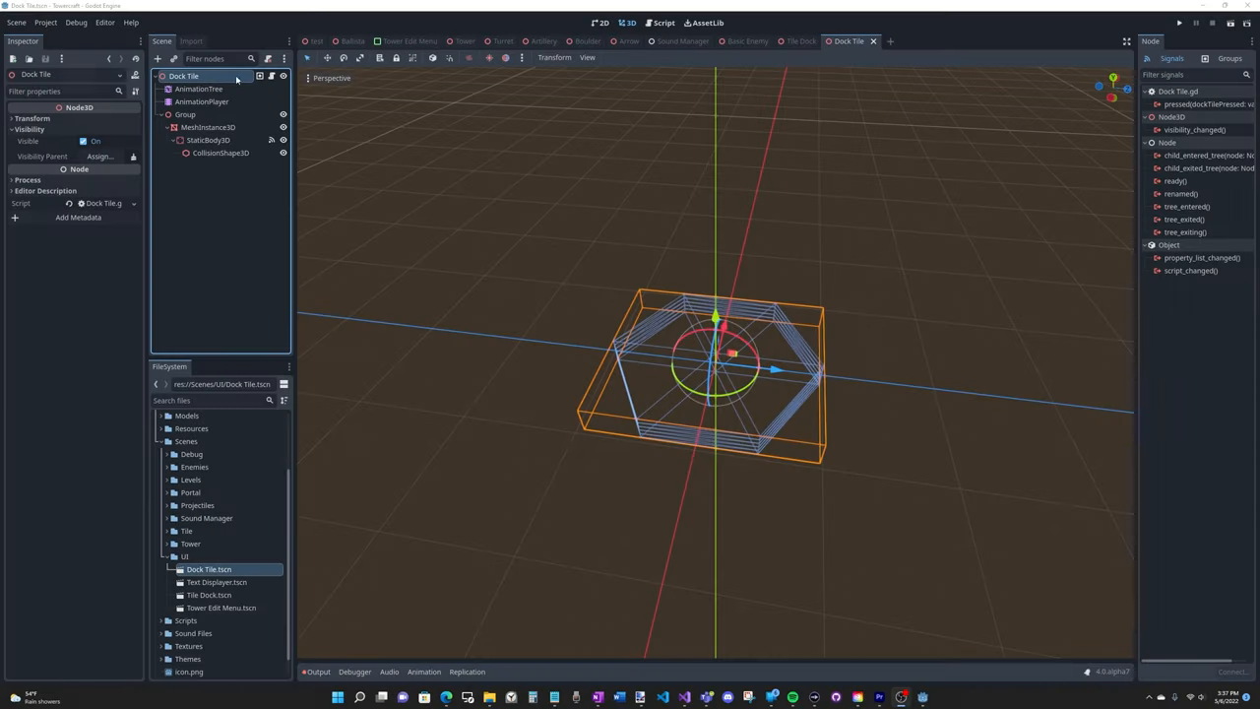
# Select the Dock Tile's AnimationTree node and inspect the Hovered state in its Idle/Hovered/Selected state machine.
pyautogui.click(198, 89)
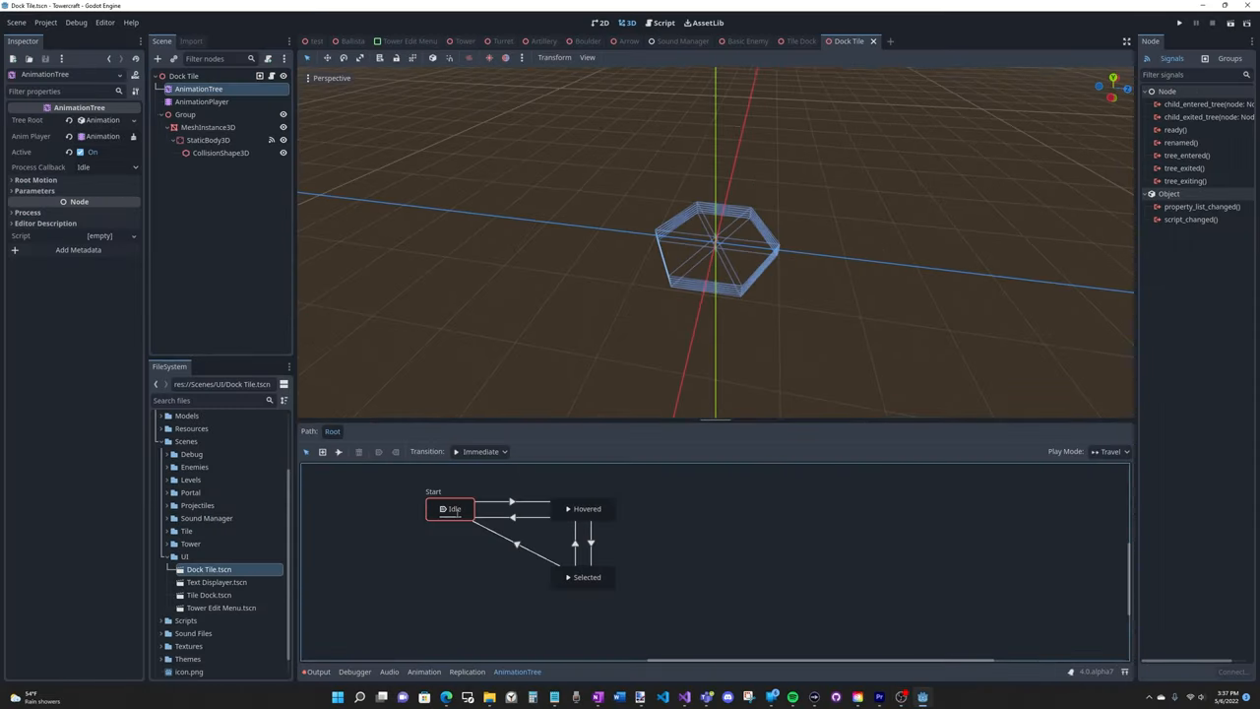
pyautogui.click(586, 508)
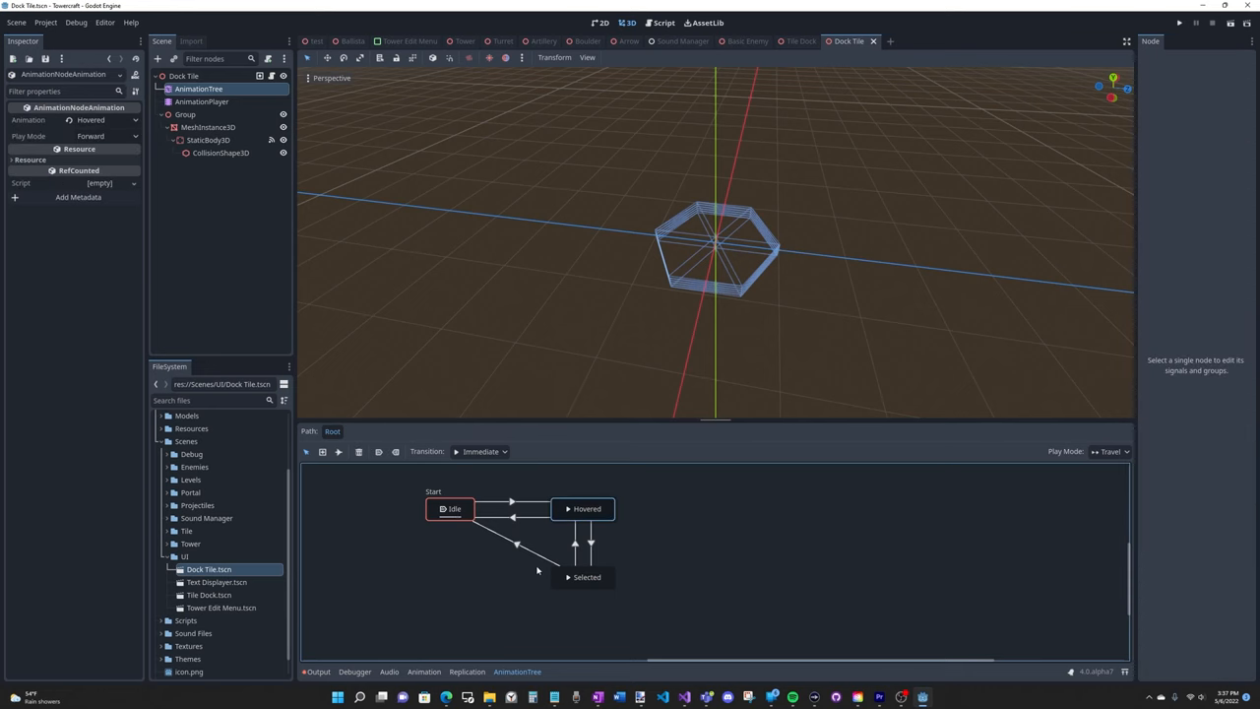
pyautogui.click(587, 576)
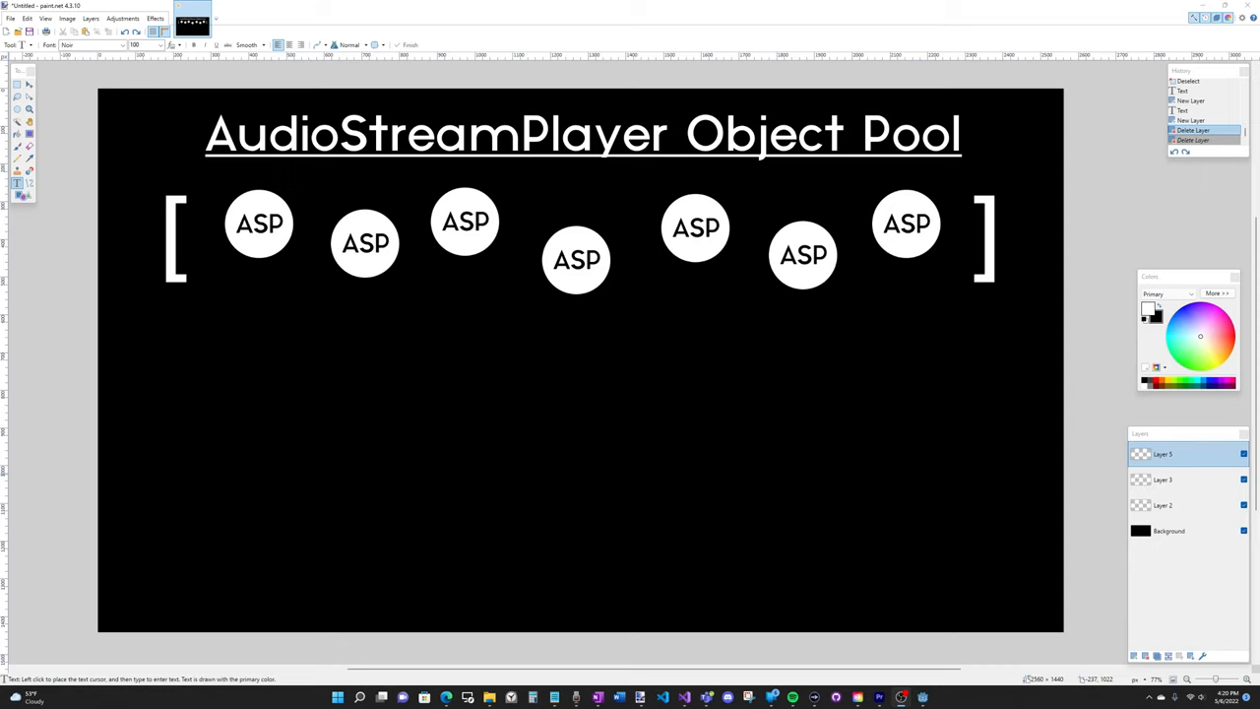
# Write play_sound(): lines and drag ASP circles out of the pool to sit beside each line.
pyautogui.write('play_sound():')
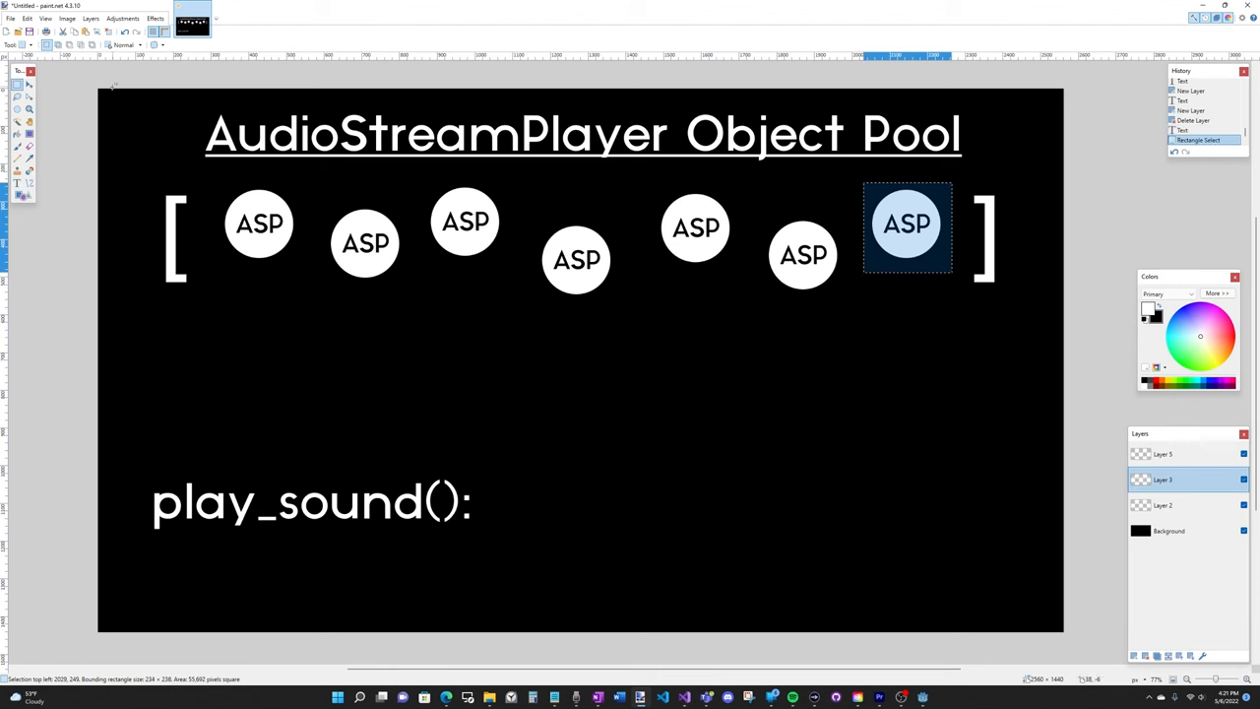
pyautogui.moveTo(907, 227); pyautogui.dragTo(544, 505)
pyautogui.write('play_sound(')
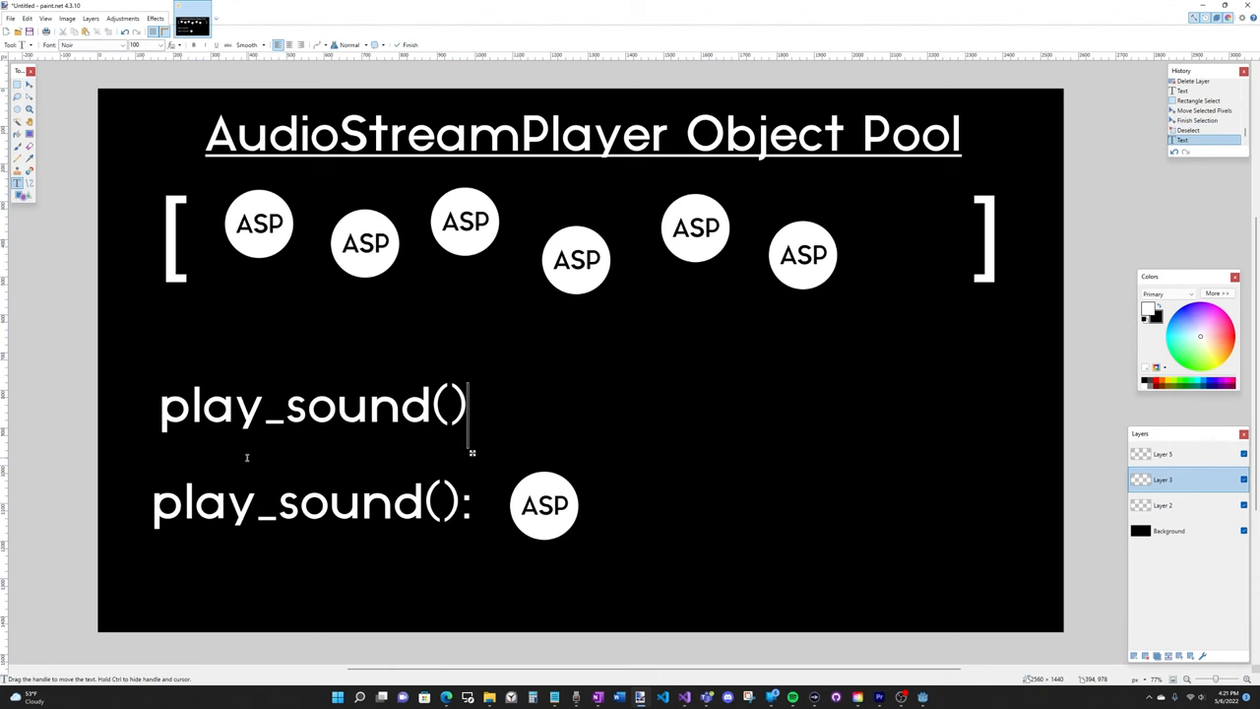
pyautogui.write(':')
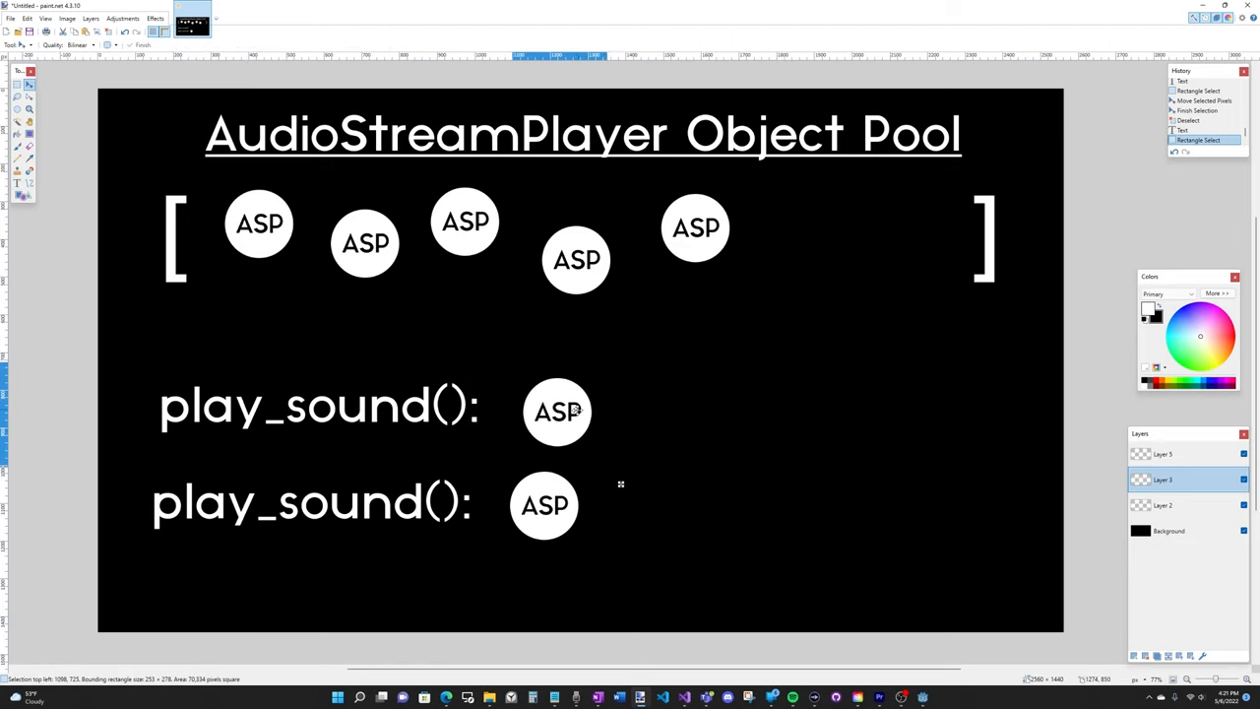
pyautogui.moveTo(576, 412); pyautogui.dragTo(543, 412)
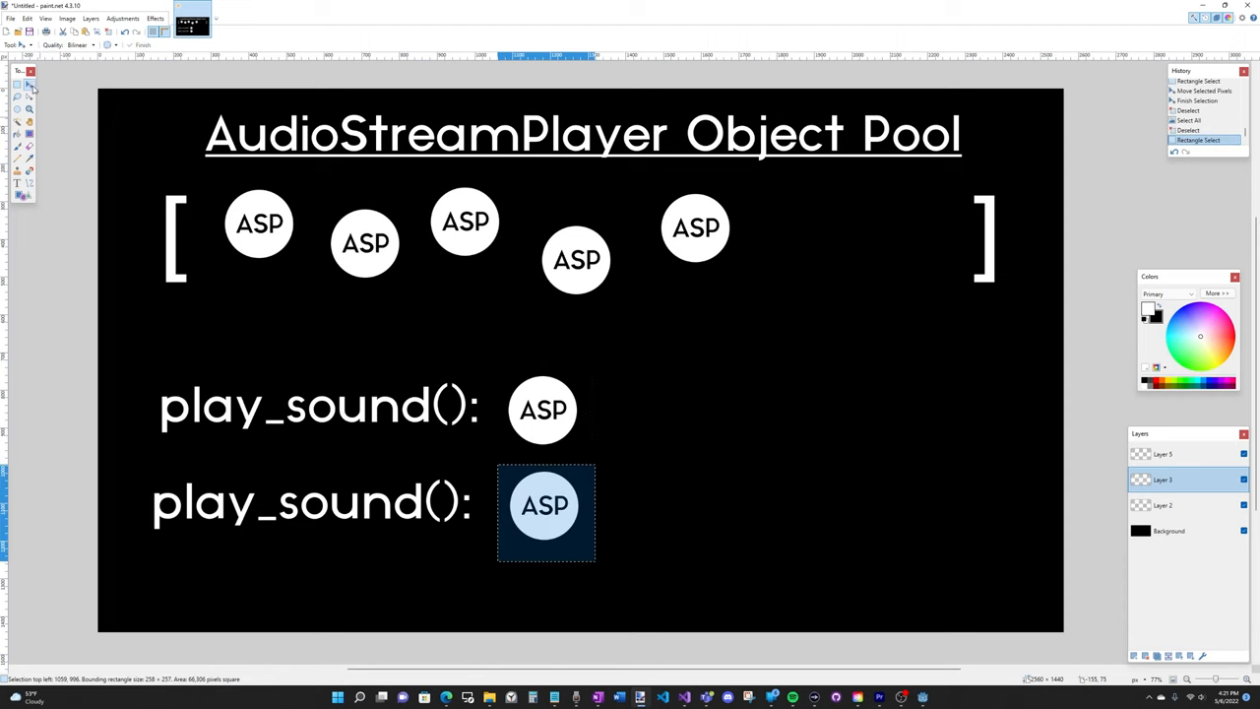
pyautogui.moveTo(546, 505); pyautogui.dragTo(777, 236)
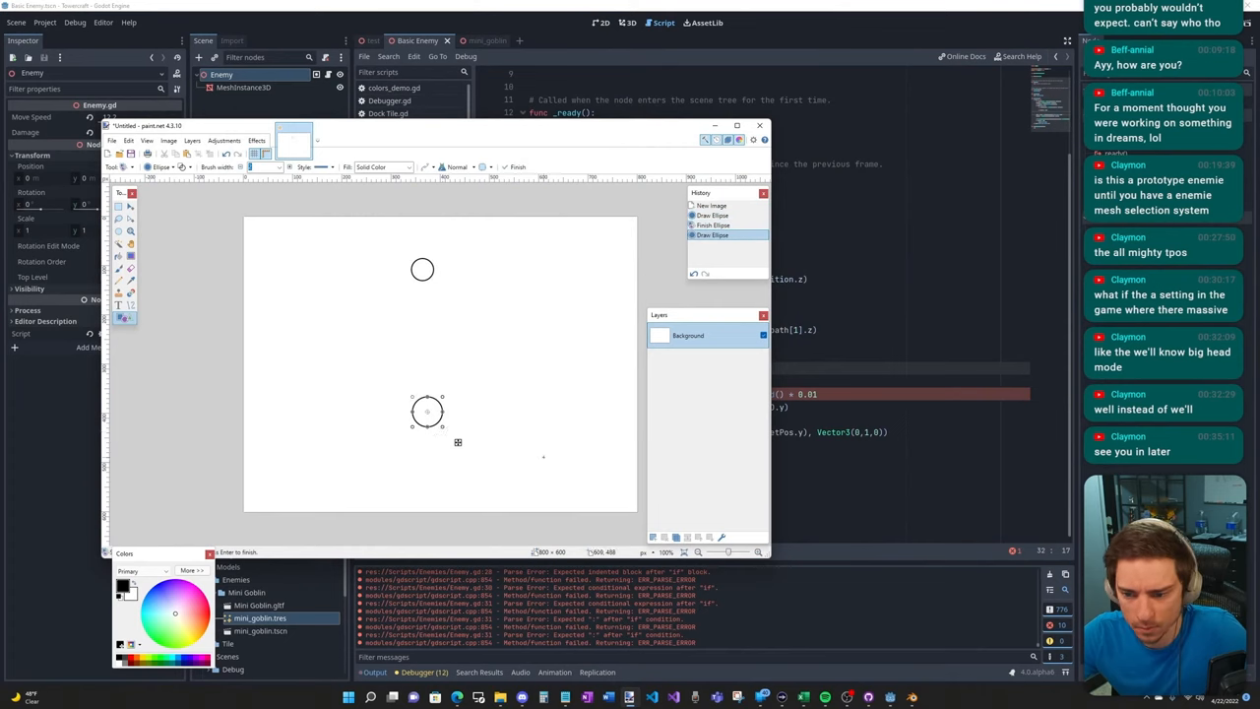
# Draw a third circle at the lower right and join the circles with straight path lines.
pyautogui.moveTo(546, 458); pyautogui.dragTo(571, 487)
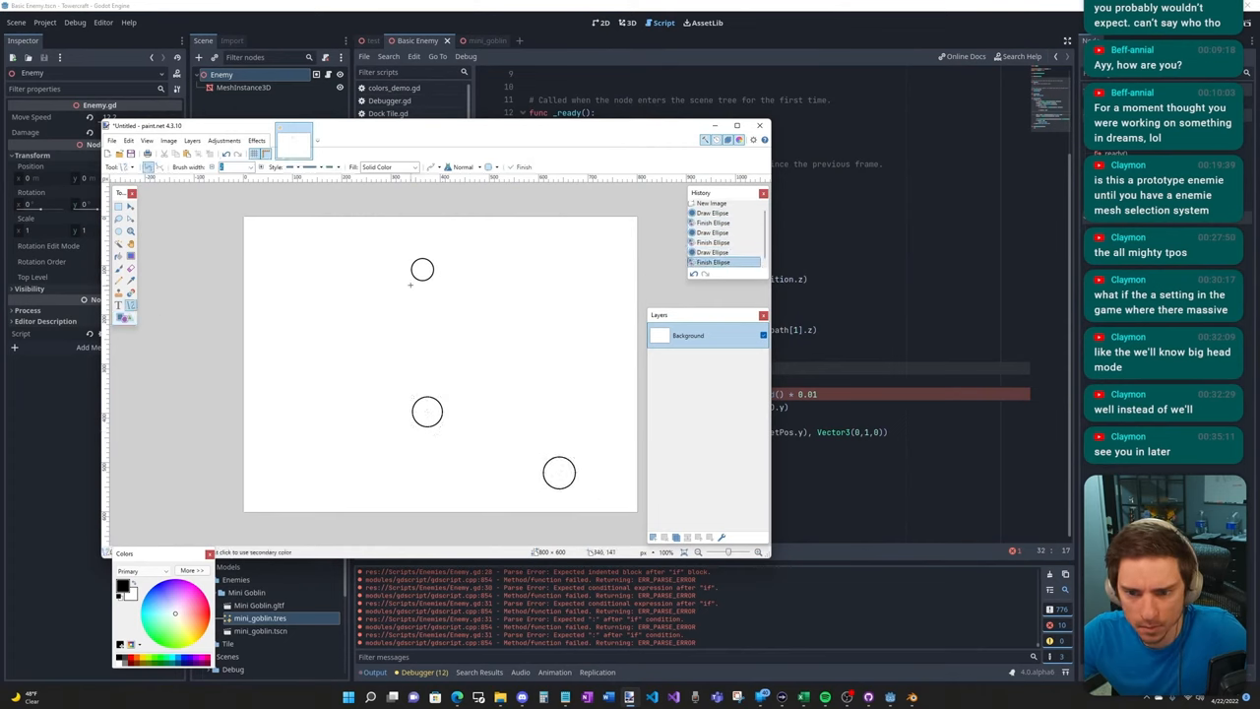
pyautogui.moveTo(422, 280); pyautogui.dragTo(559, 473)
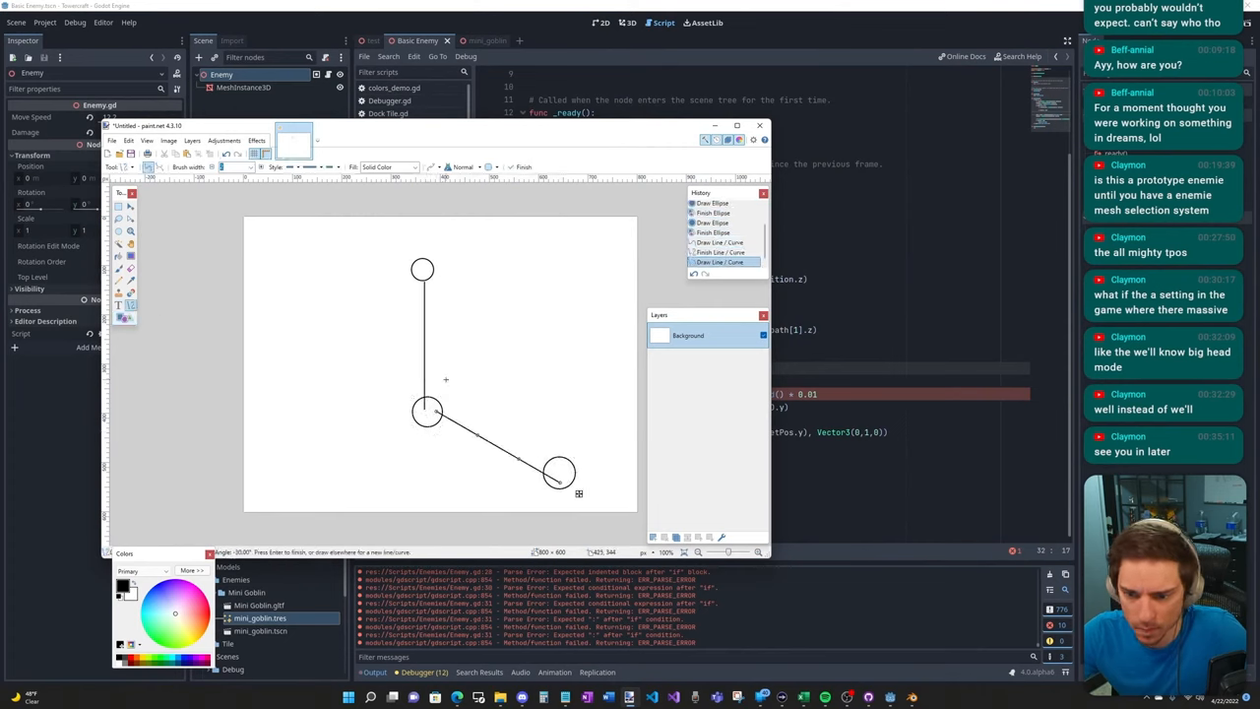